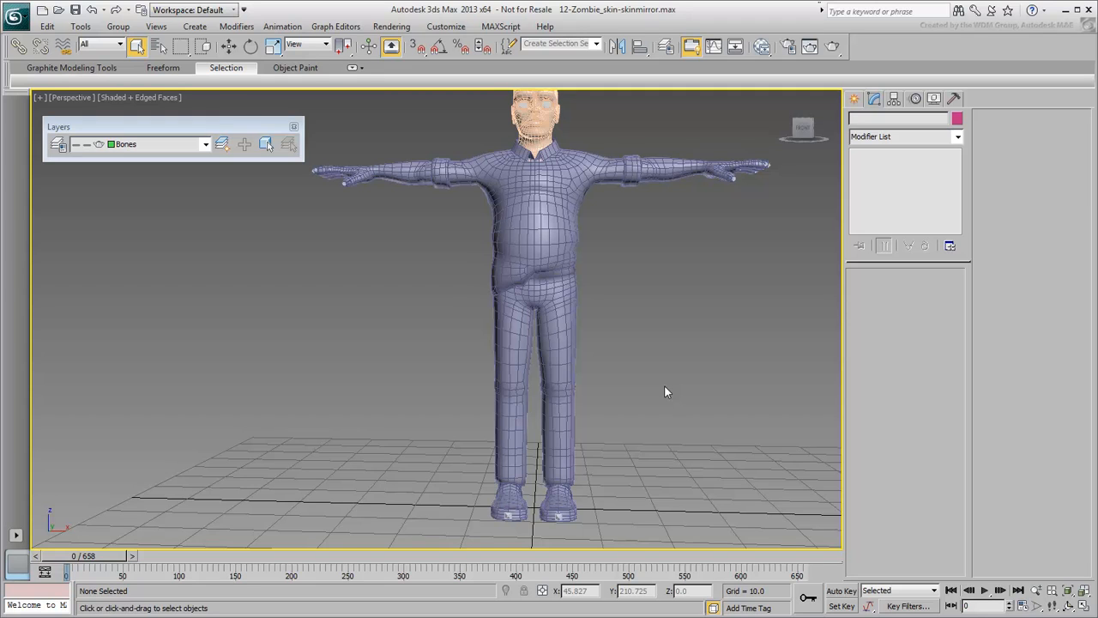
{"action": "mouse_move", "coordinate": [574, 287]}
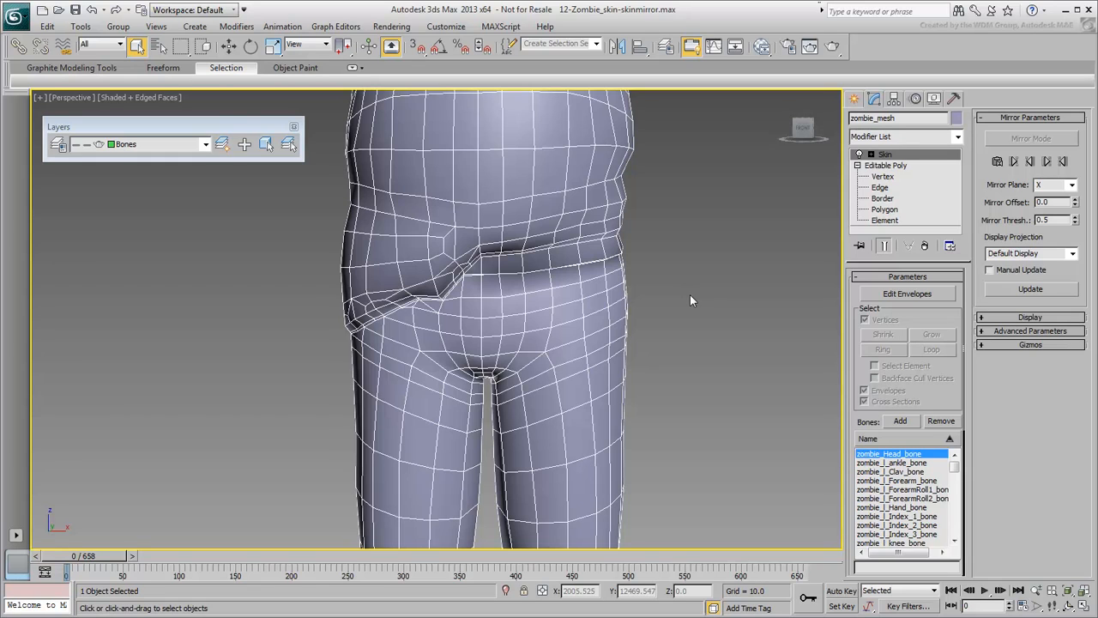
Enter the Skin modifier's Edit Envelopes mode on zombie_mesh to reveal its bone list
{"action": "left_click", "coordinate": [906, 294]}
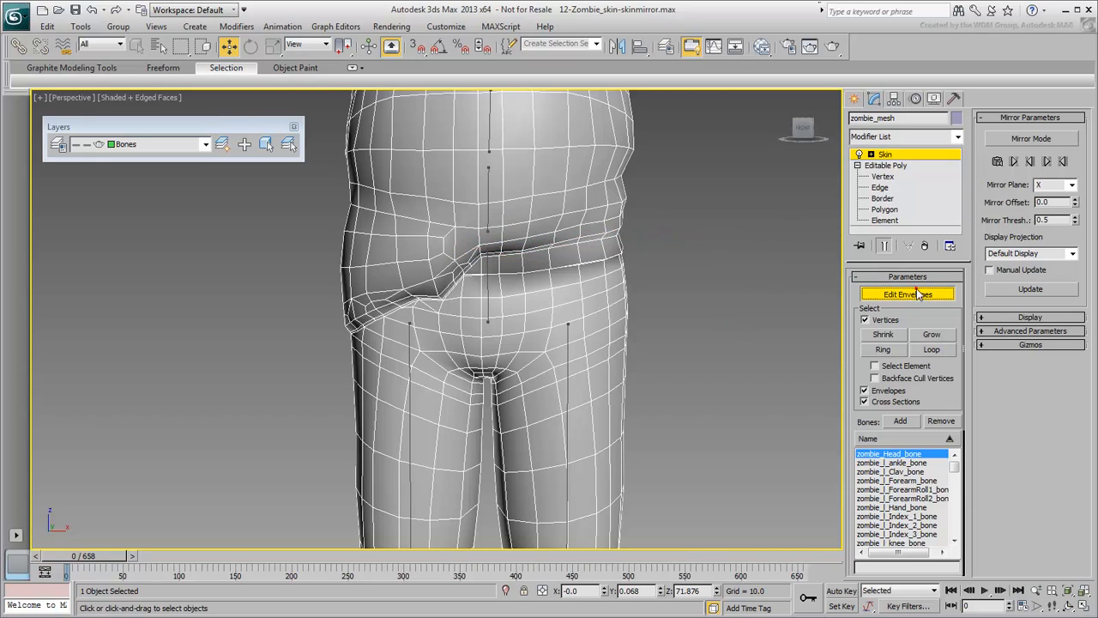
Leave envelope editing and clone the mesh as an independent copy named zombie_proxy
{"action": "left_click", "coordinate": [906, 295]}
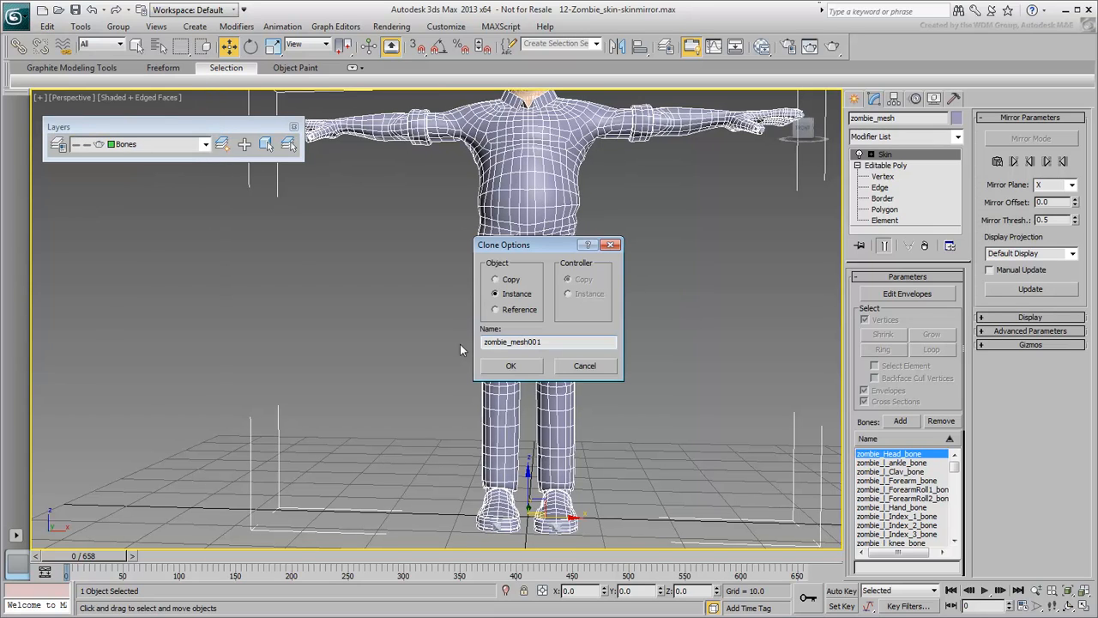
{"action": "left_click", "coordinate": [496, 278]}
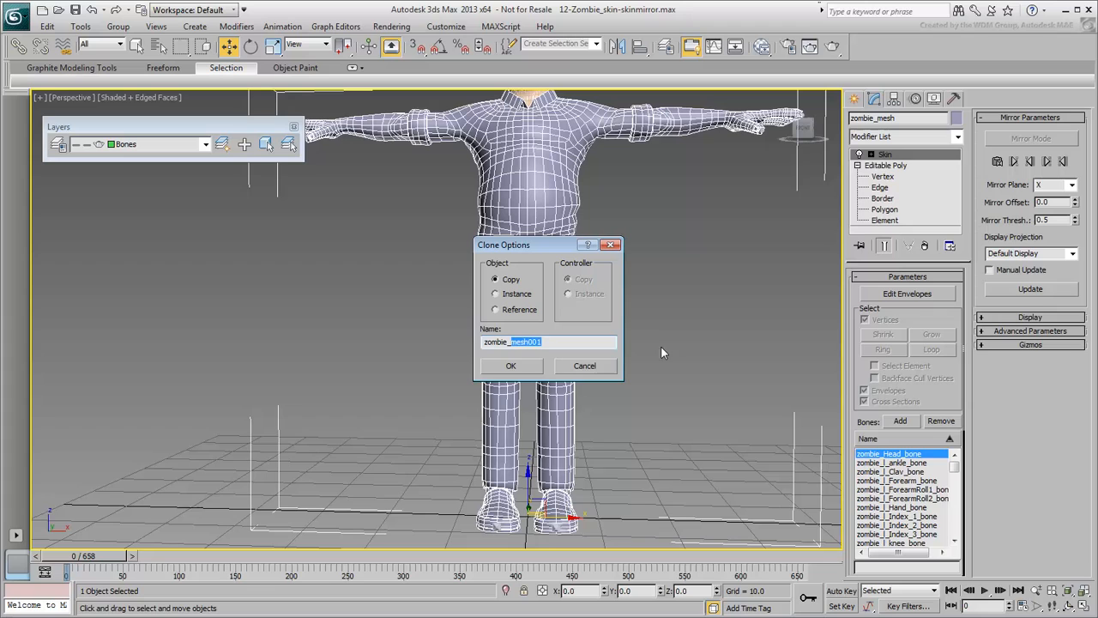
{"action": "type", "text": "zombie_proxy"}
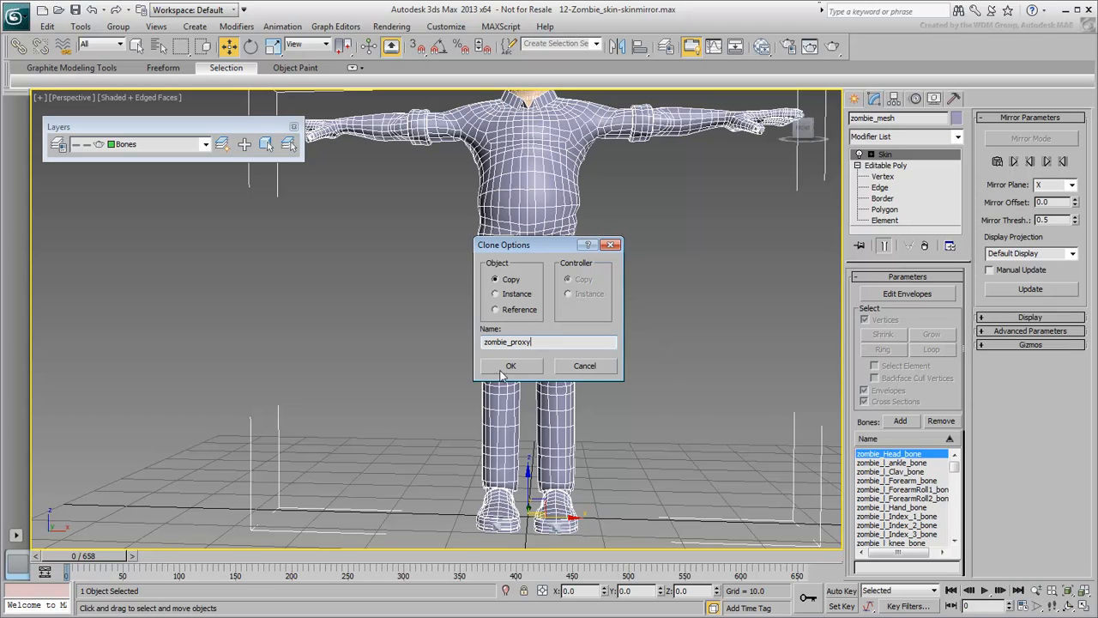
{"action": "left_click", "coordinate": [512, 365]}
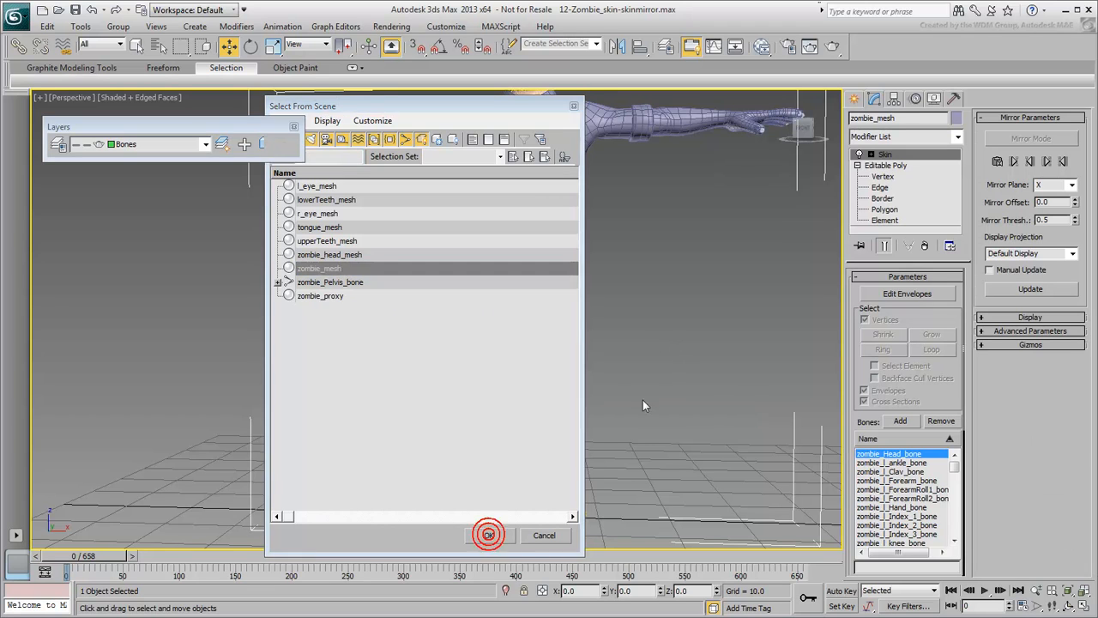
Pick the original zombie_mesh from the scene list and hide it via the quad menu
{"action": "left_click", "coordinate": [489, 536]}
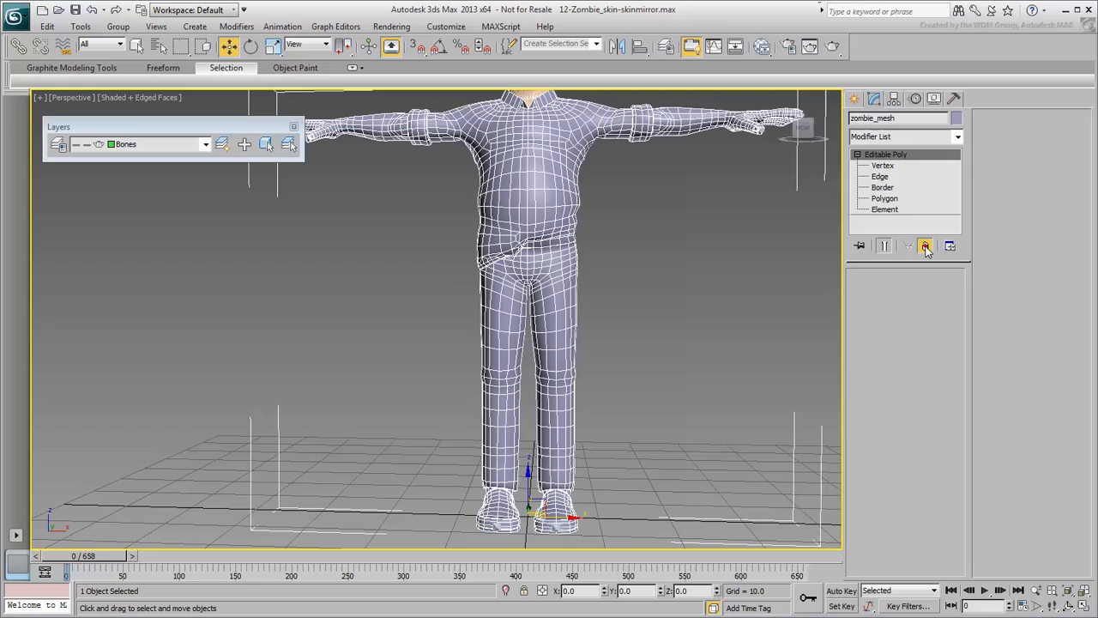
{"action": "right_click", "coordinate": [549, 257]}
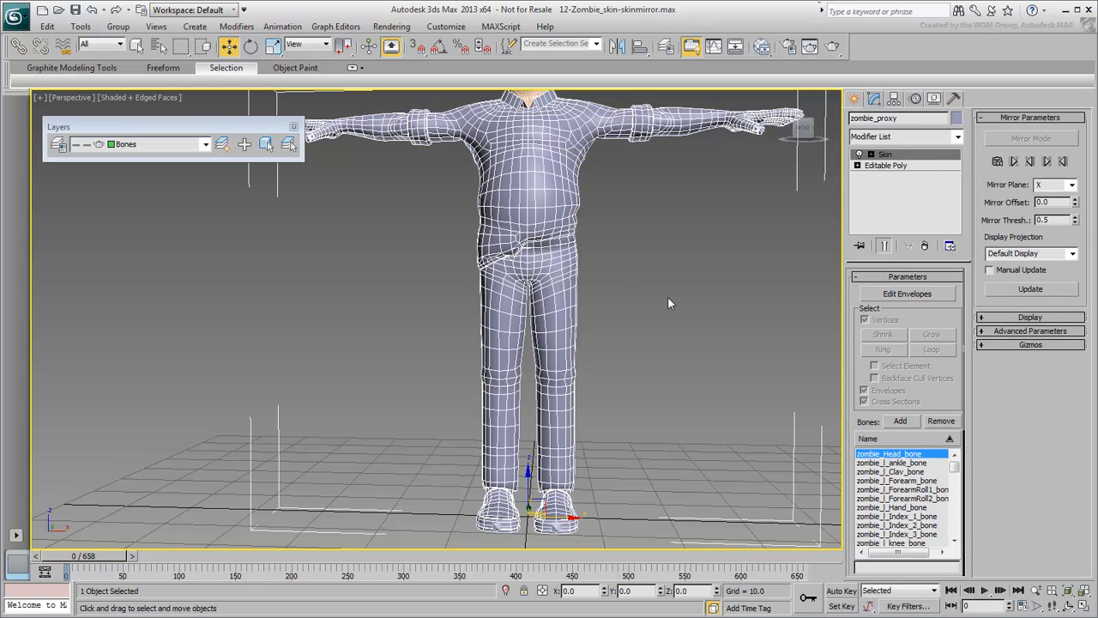
Add a Symmetry modifier above Editable Poly on zombie_proxy with Threshold 0.0
{"action": "left_click", "coordinate": [886, 165]}
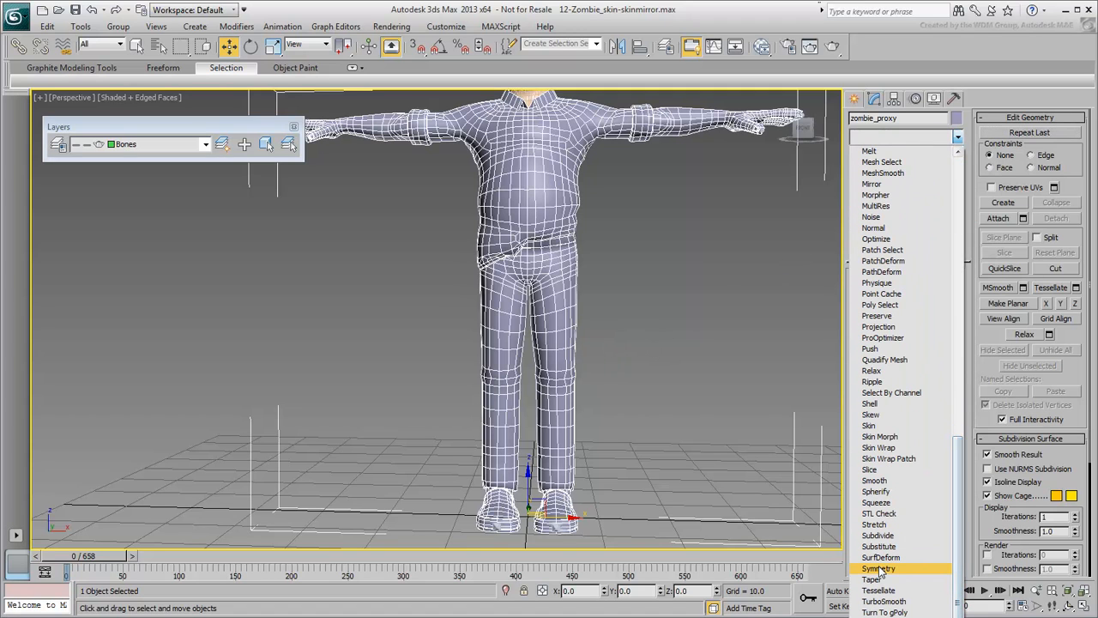
{"action": "left_click", "coordinate": [879, 568]}
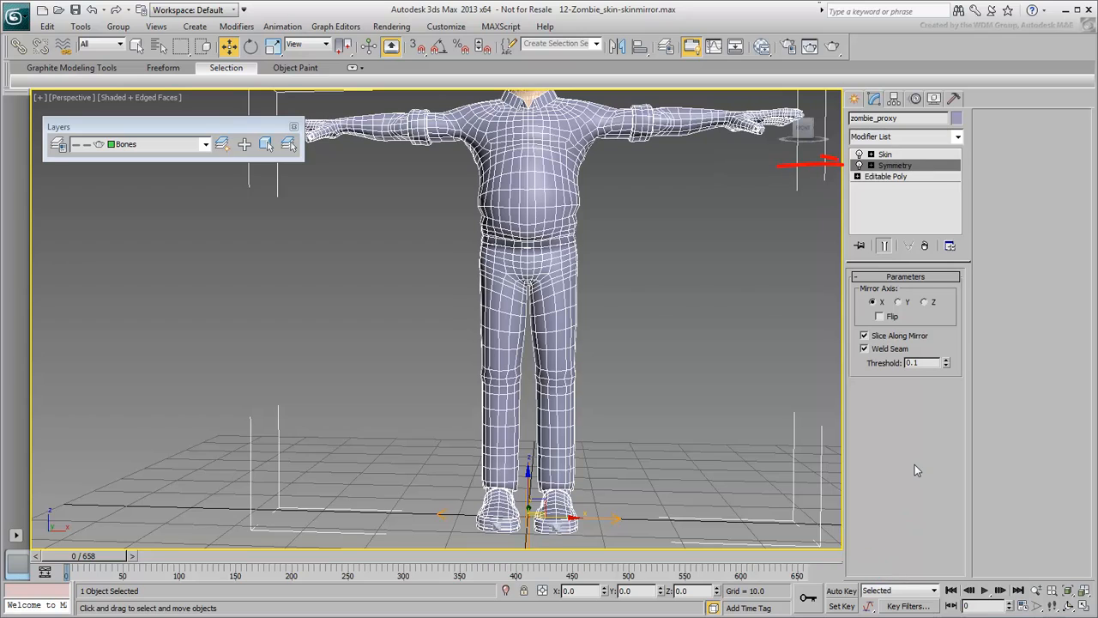
{"action": "left_click_drag", "start_coordinate": [449, 213], "coordinate": [611, 325]}
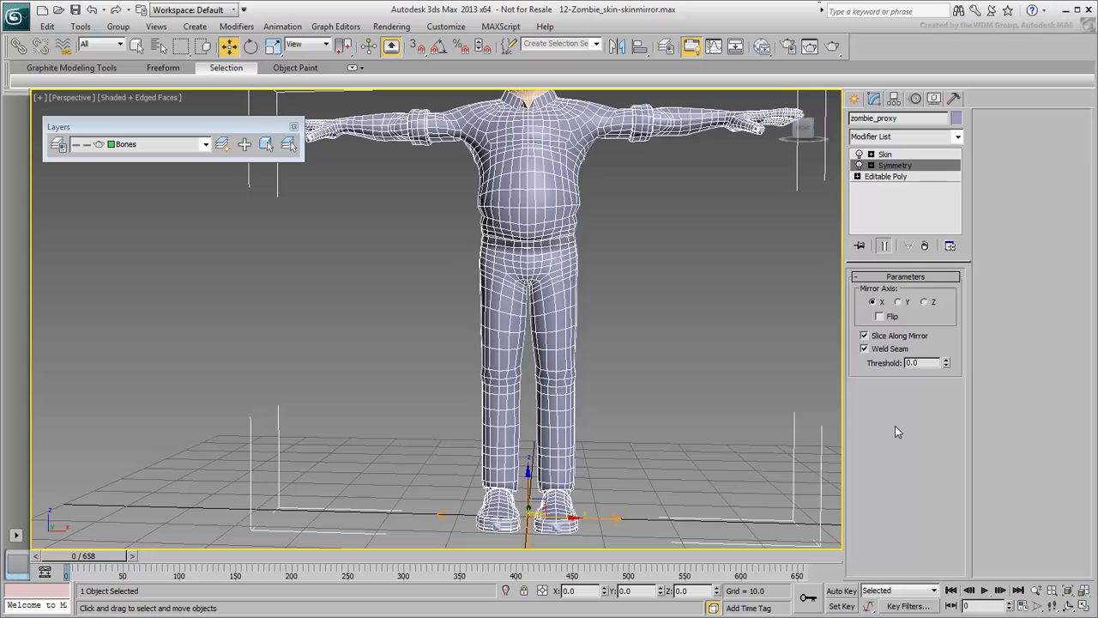
Collapse the stack up to Symmetry into the Editable Poly, confirming the warning
{"action": "right_click", "coordinate": [896, 165]}
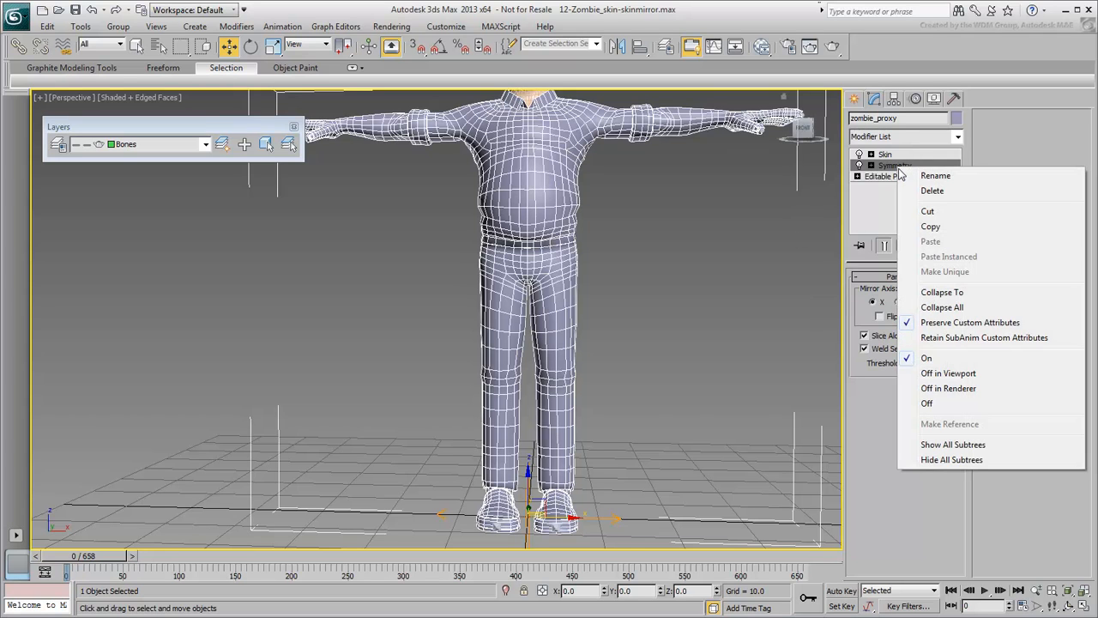
{"action": "mouse_move", "coordinate": [942, 292]}
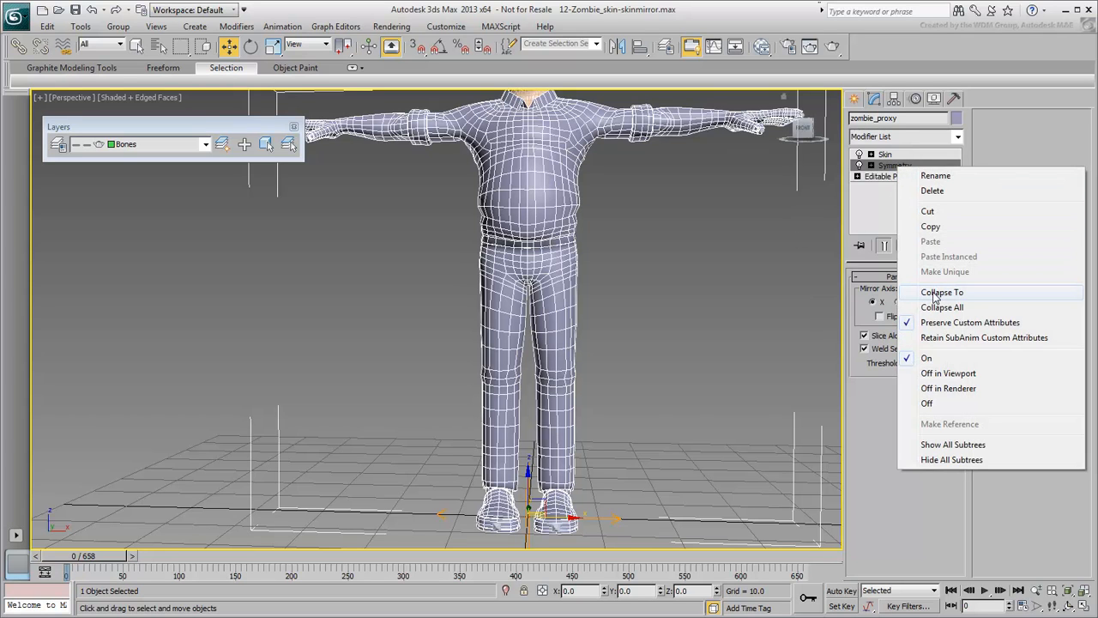
{"action": "left_click", "coordinate": [942, 291]}
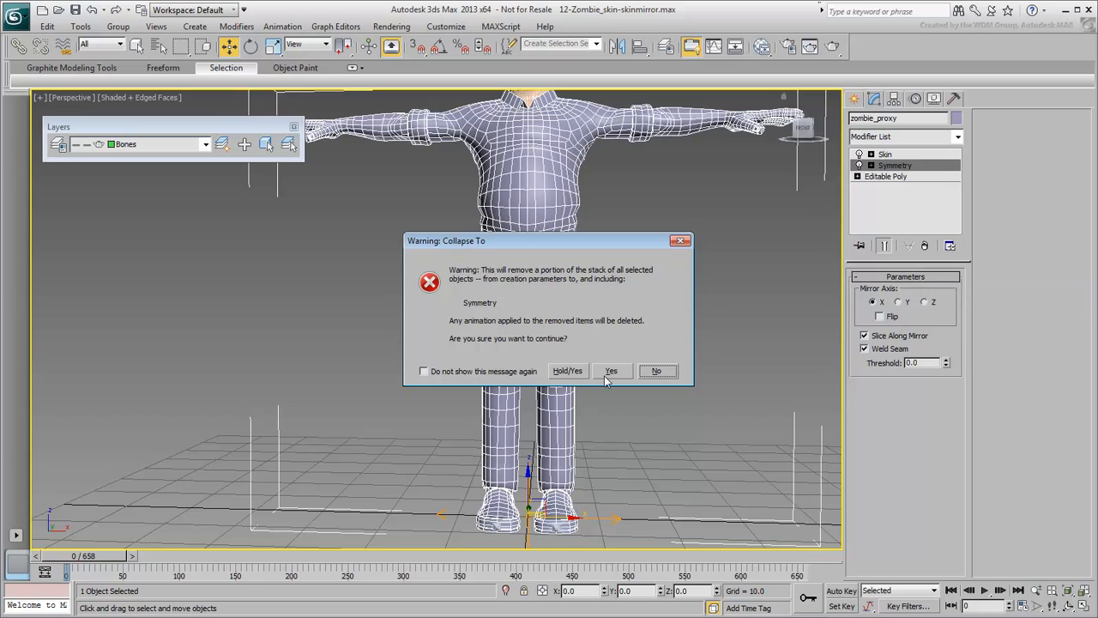
{"action": "left_click", "coordinate": [611, 370]}
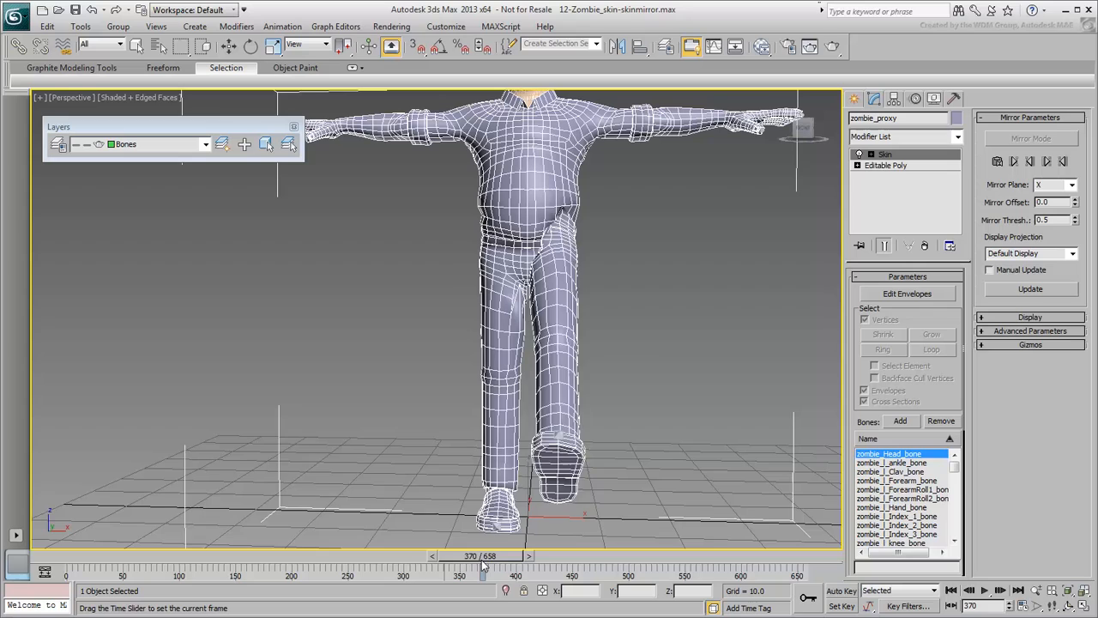
{"action": "left_click_drag", "start_coordinate": [484, 565], "coordinate": [568, 565]}
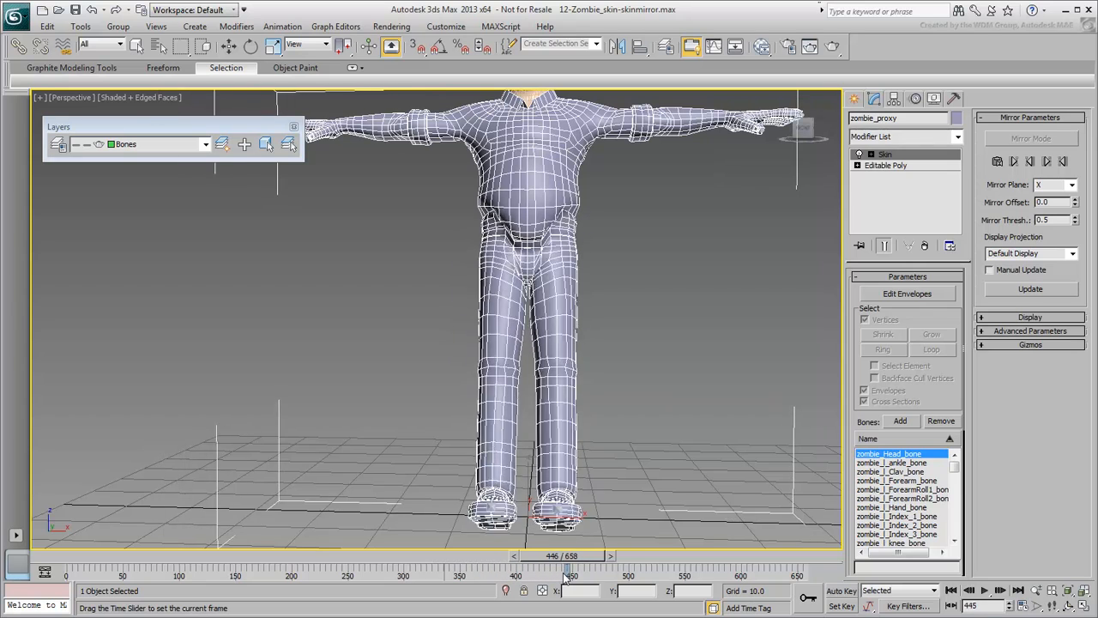
{"action": "left_click_drag", "start_coordinate": [566, 566], "coordinate": [615, 566]}
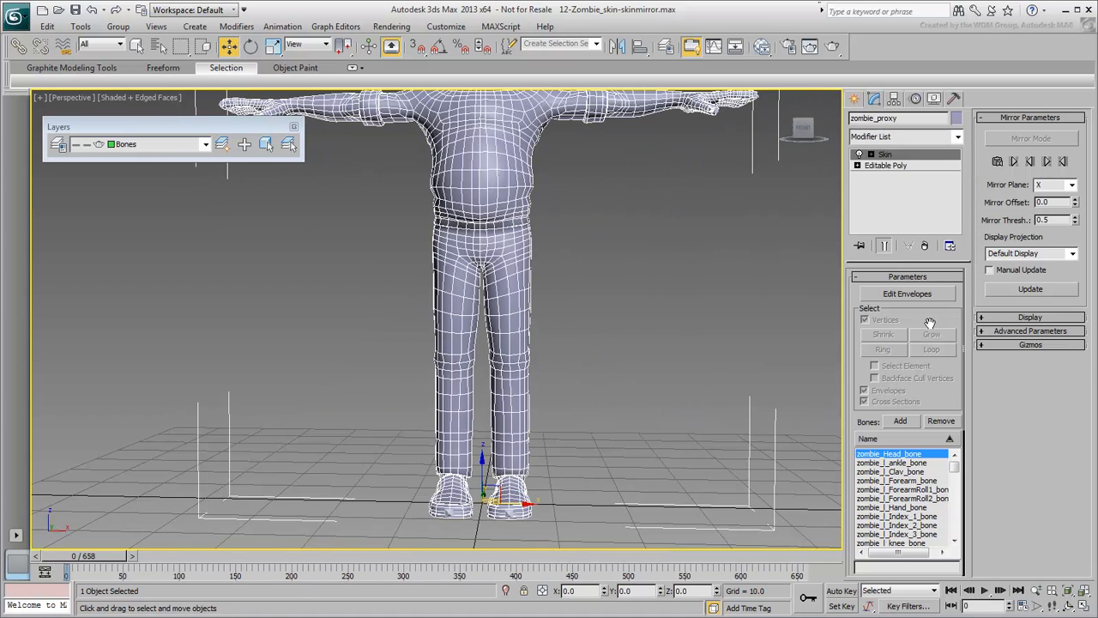
Edit zombie_proxy's skin envelopes with Mirror Mode enabled, zoomed on the colour-coded legs
{"action": "left_click", "coordinate": [906, 293]}
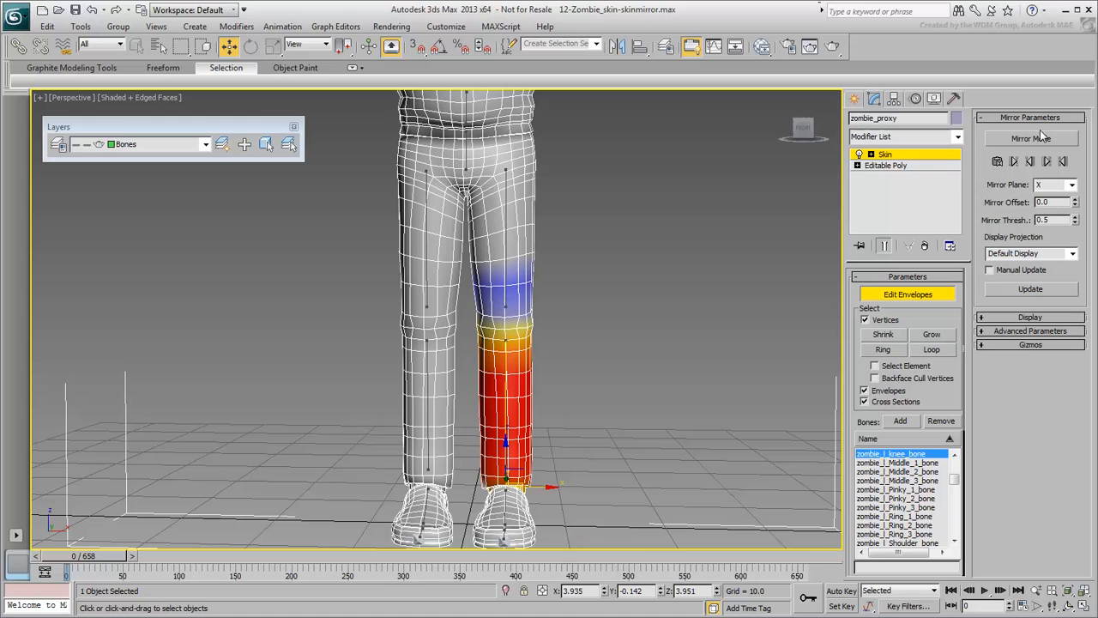
{"action": "left_click", "coordinate": [1029, 137]}
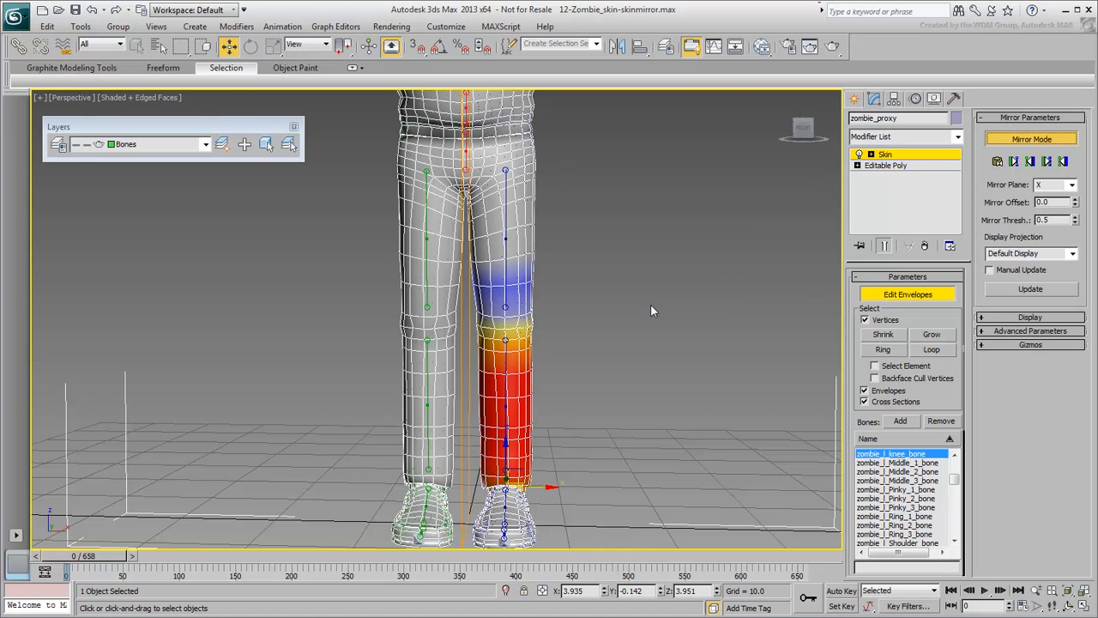
{"action": "mouse_move", "coordinate": [555, 271]}
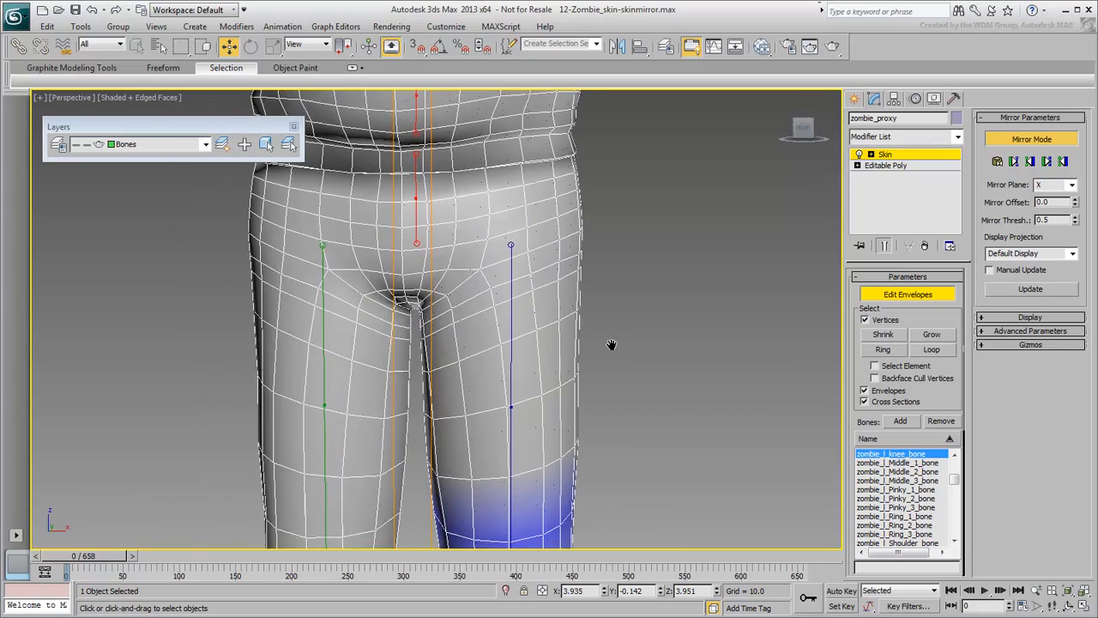
{"action": "scroll", "scroll_direction": "down", "scroll_amount": 3}
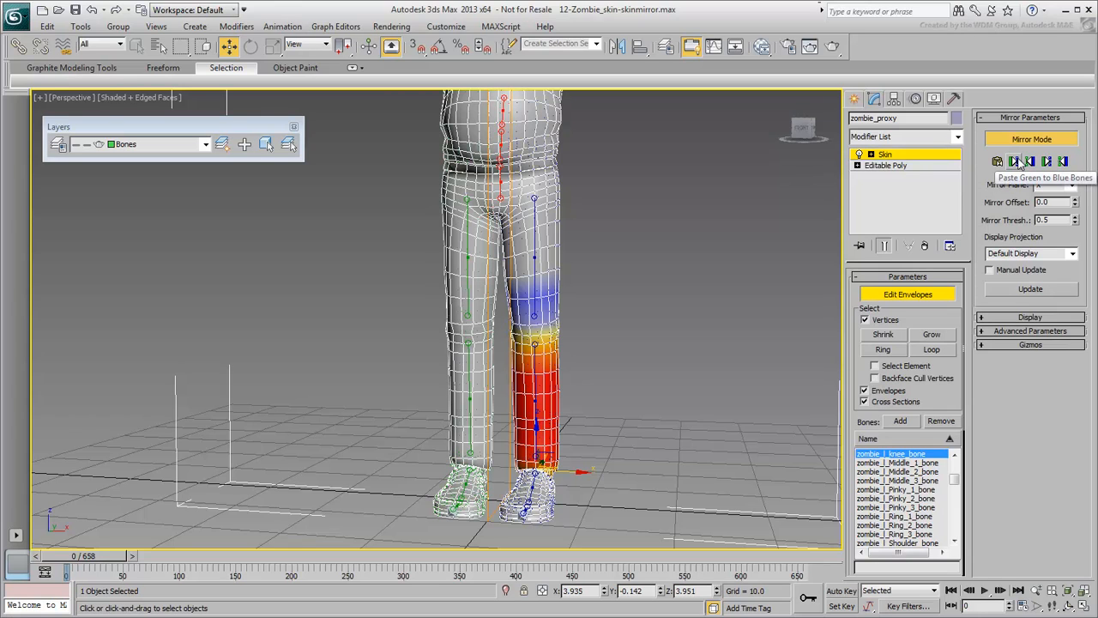
{"action": "mouse_move", "coordinate": [1029, 161]}
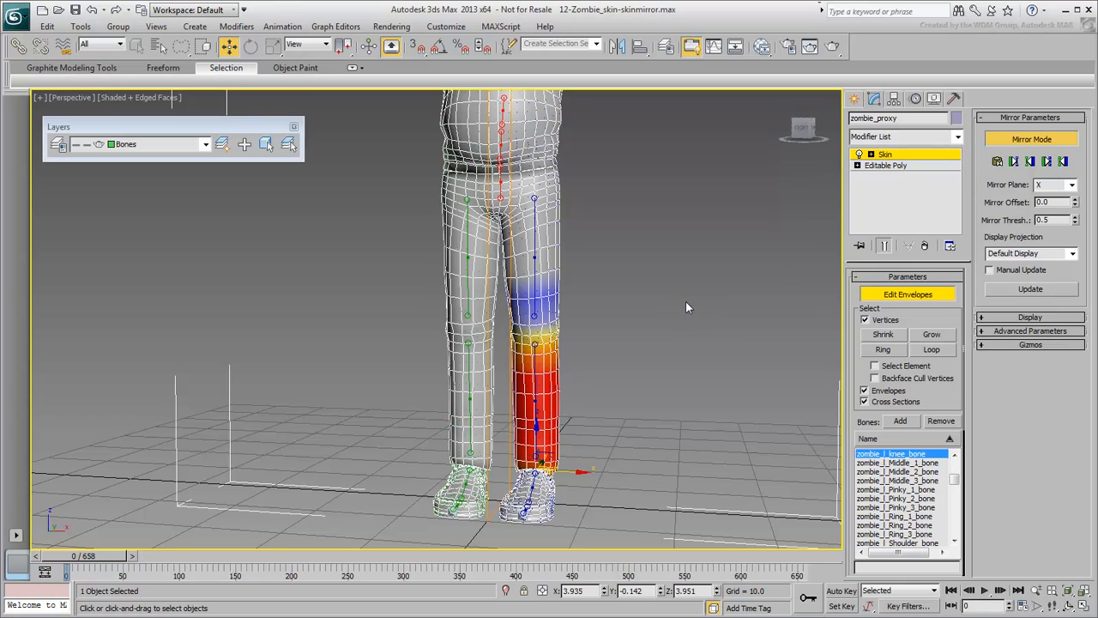
{"action": "mouse_move", "coordinate": [1047, 161]}
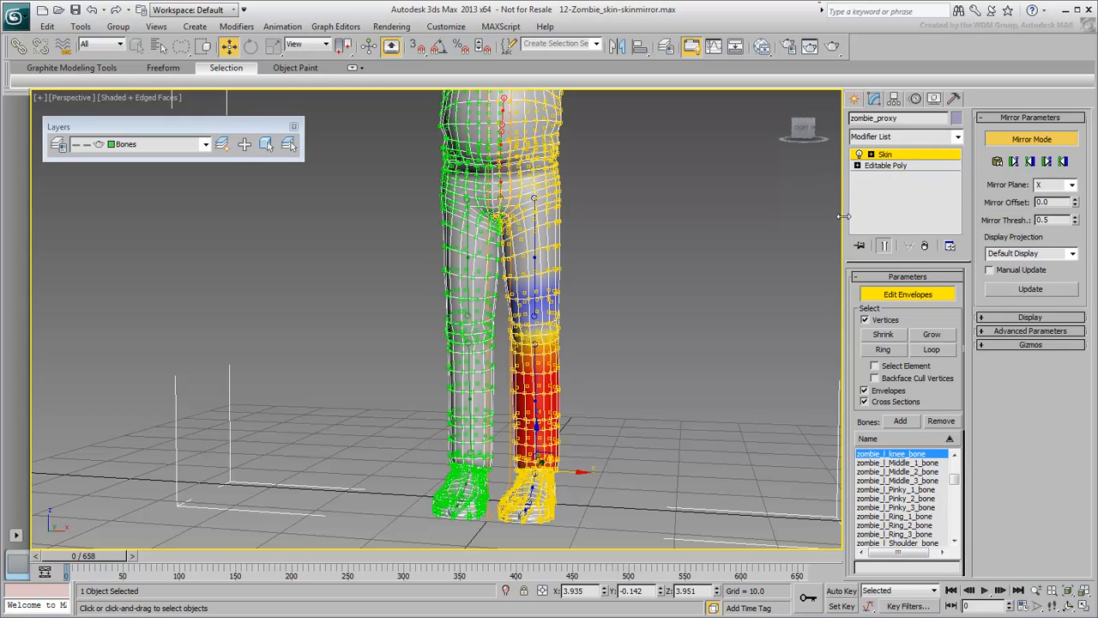
{"action": "mouse_move", "coordinate": [725, 254]}
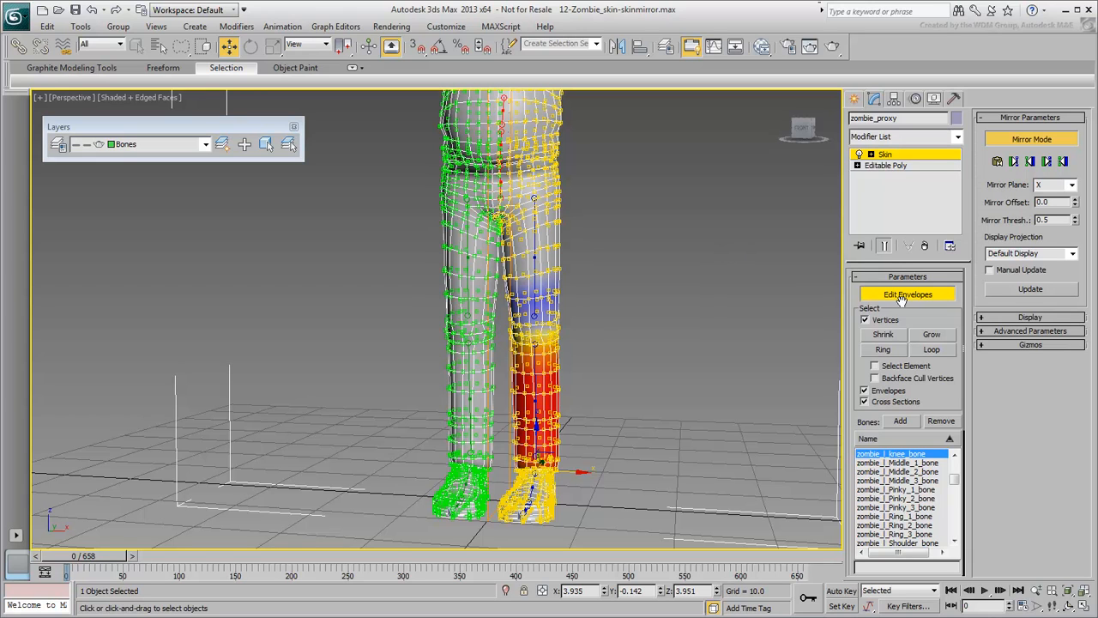
Leave envelope editing and scrub the time slider to check the leg deformation
{"action": "left_click", "coordinate": [906, 293]}
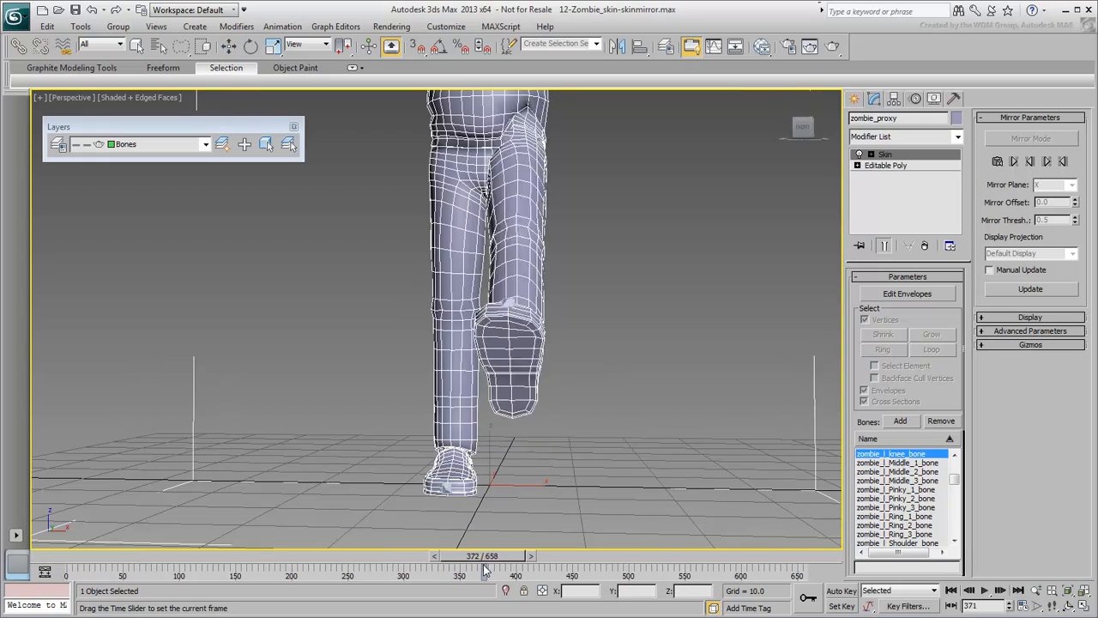
{"action": "left_click_drag", "start_coordinate": [484, 564], "coordinate": [614, 565]}
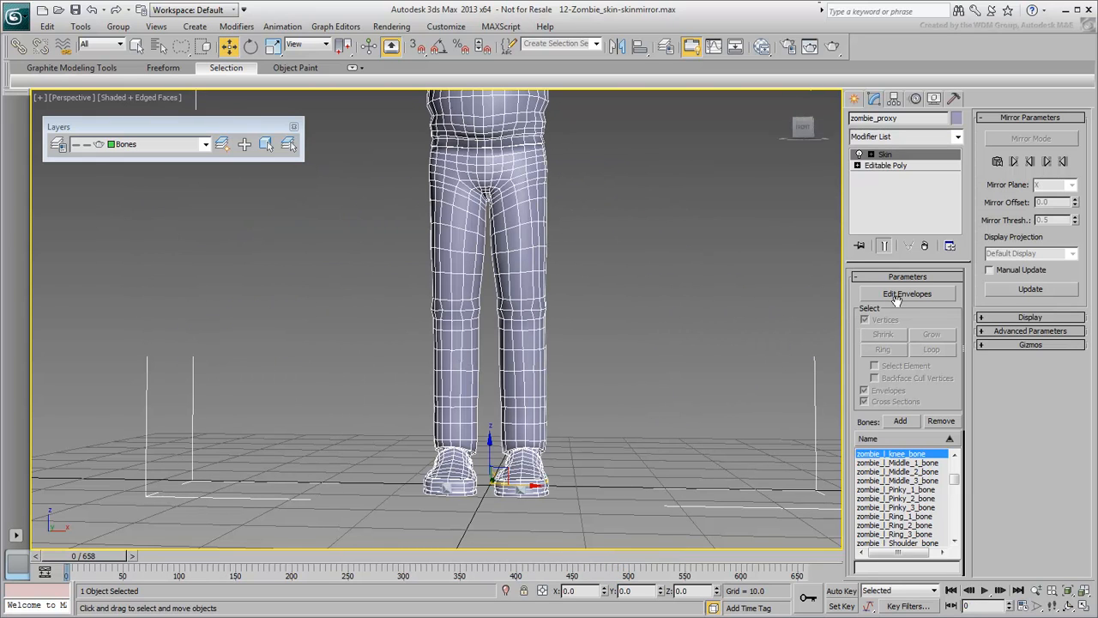
{"action": "left_click", "coordinate": [906, 294]}
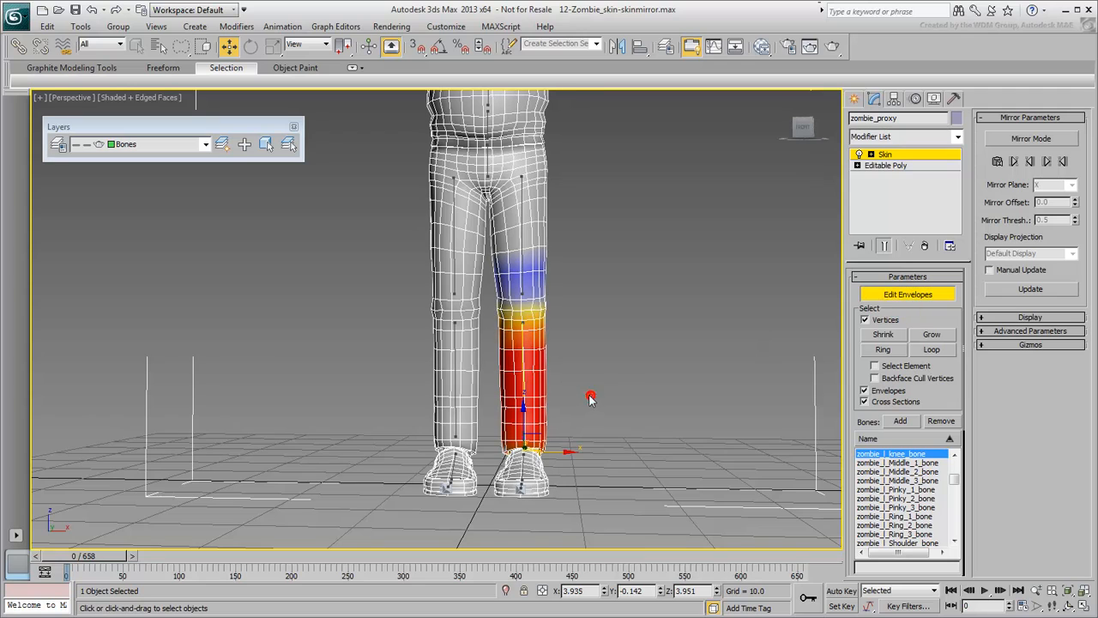
{"action": "mouse_move", "coordinate": [454, 360]}
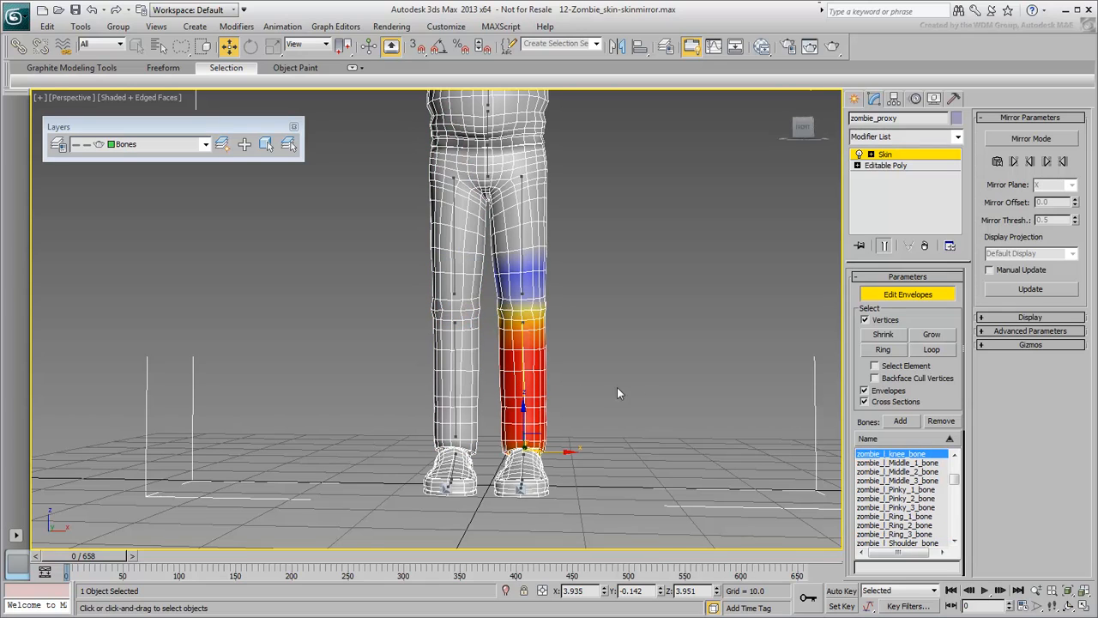
{"action": "left_click", "coordinate": [908, 295]}
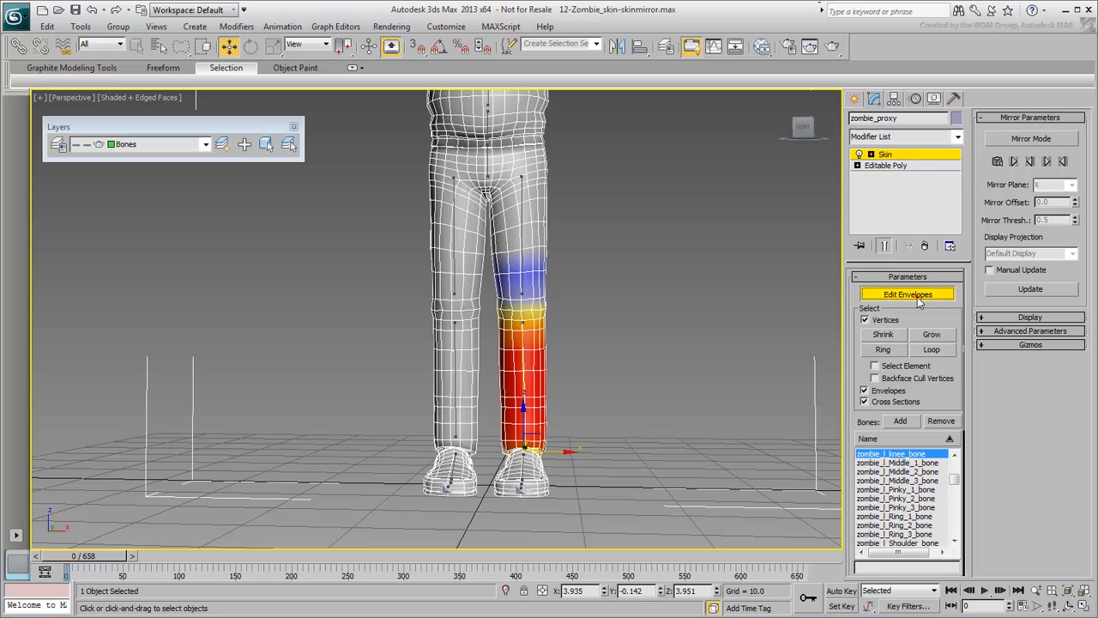
{"action": "left_click", "coordinate": [906, 293]}
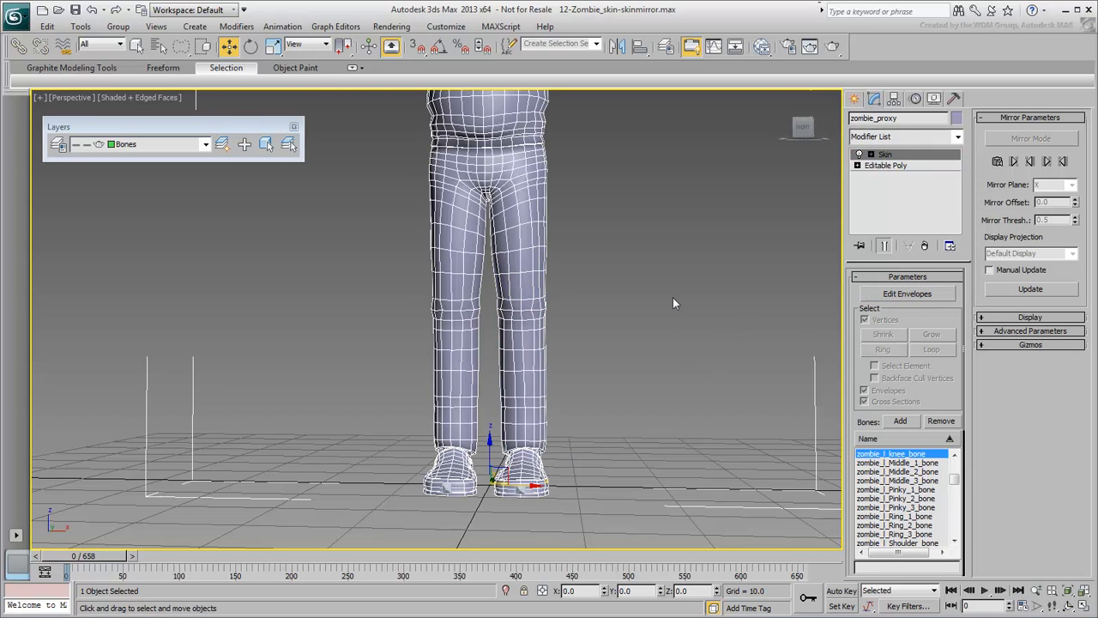